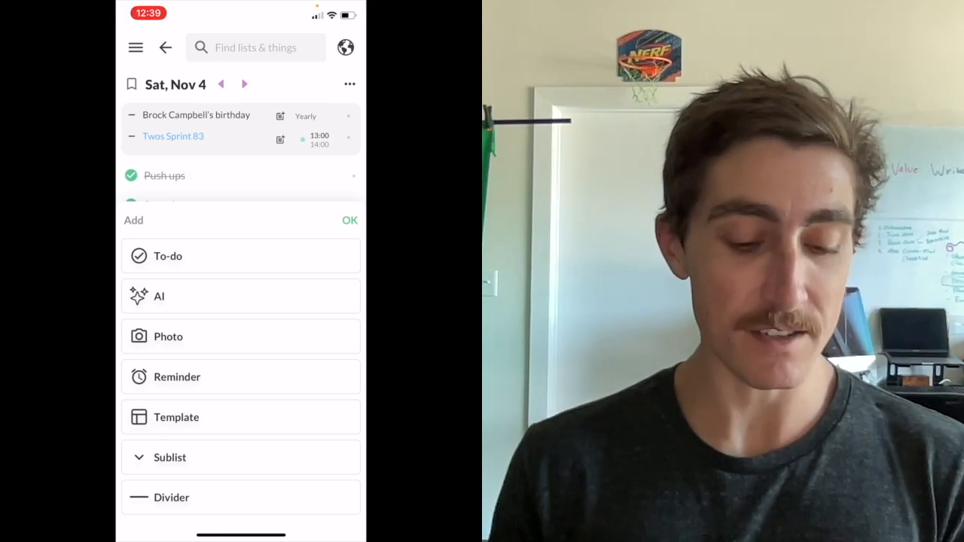
Dismiss the Add item-types sheet to head toward Settings
click(350, 219)
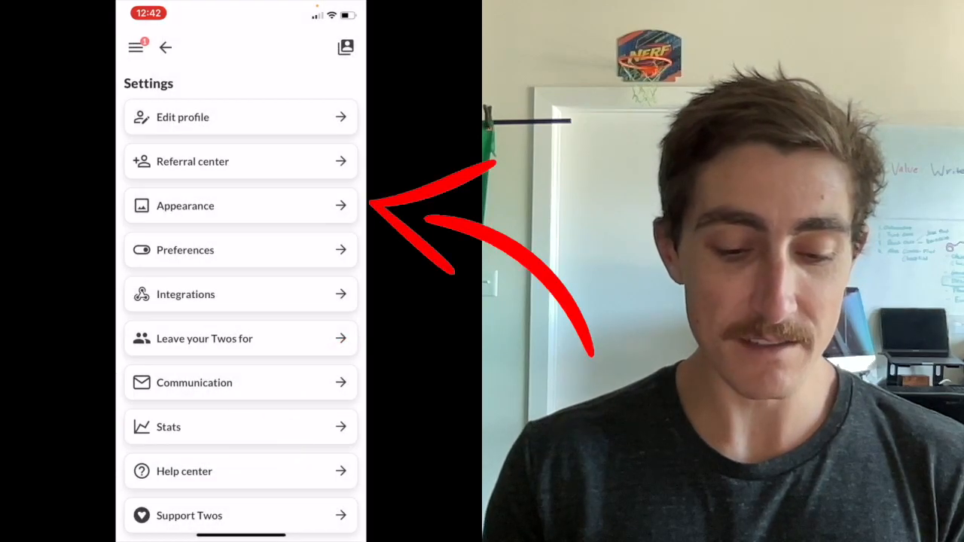
In Appearance > Menu & nav bar, move Home, Today, Lists and Calendar into the nav bar and save
click(241, 205)
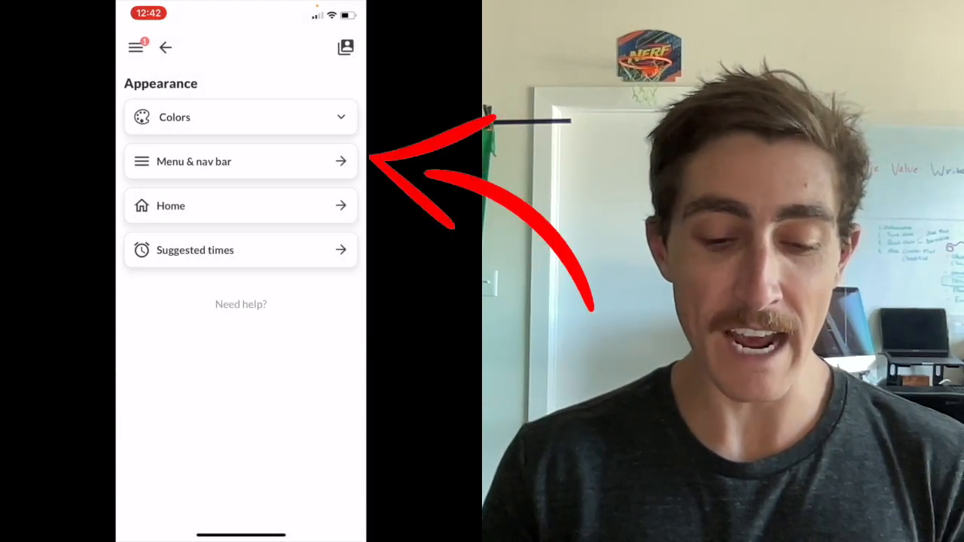
click(241, 161)
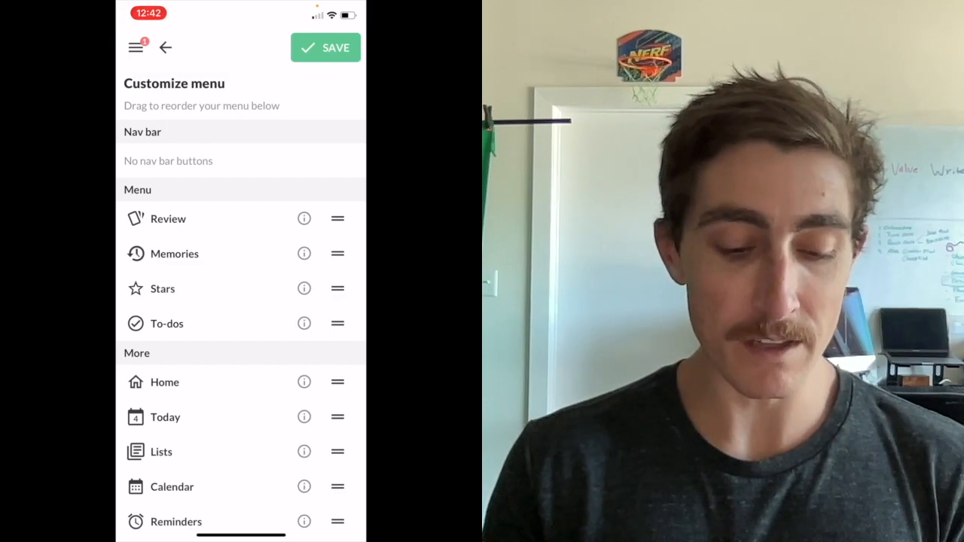
drag(165, 383, 164, 205)
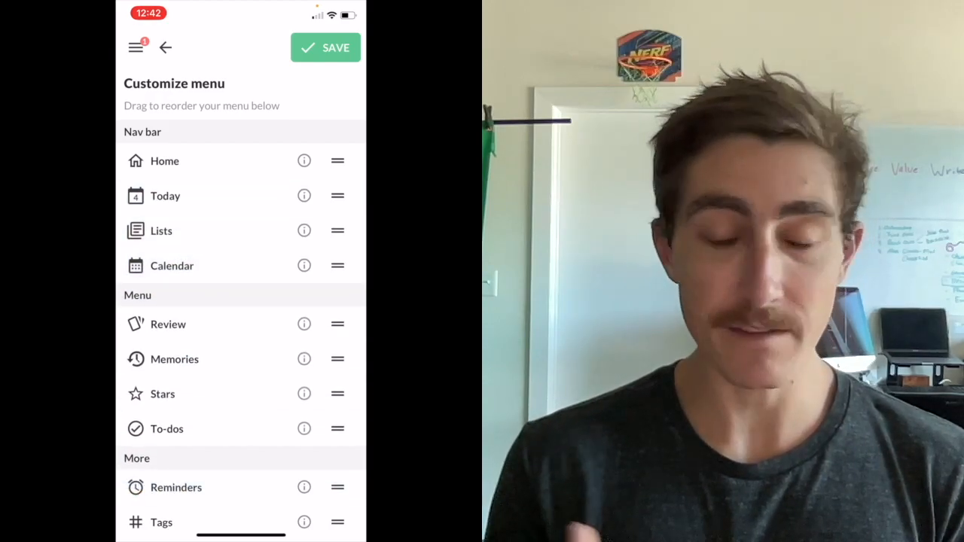
click(166, 46)
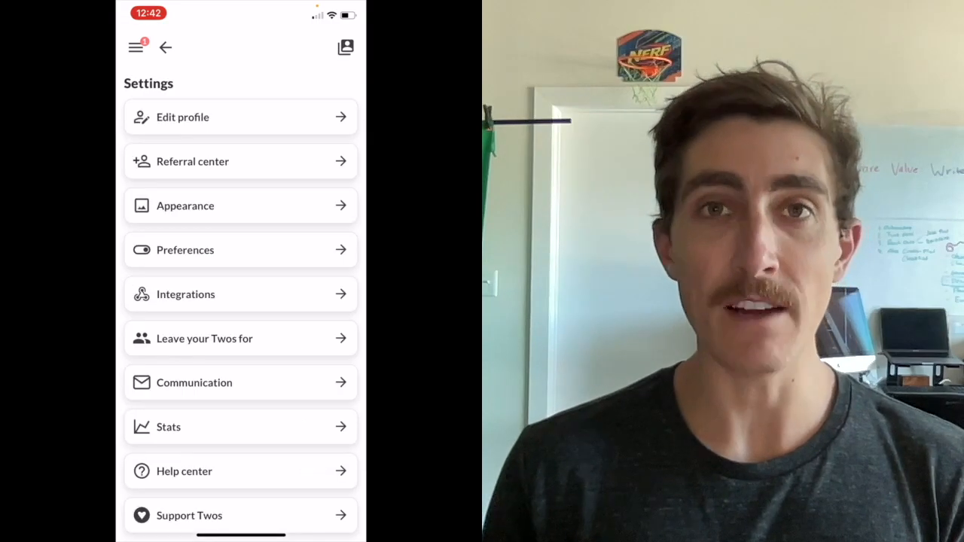
Go back from Settings to the Sat, Nov 4 daily list
click(166, 47)
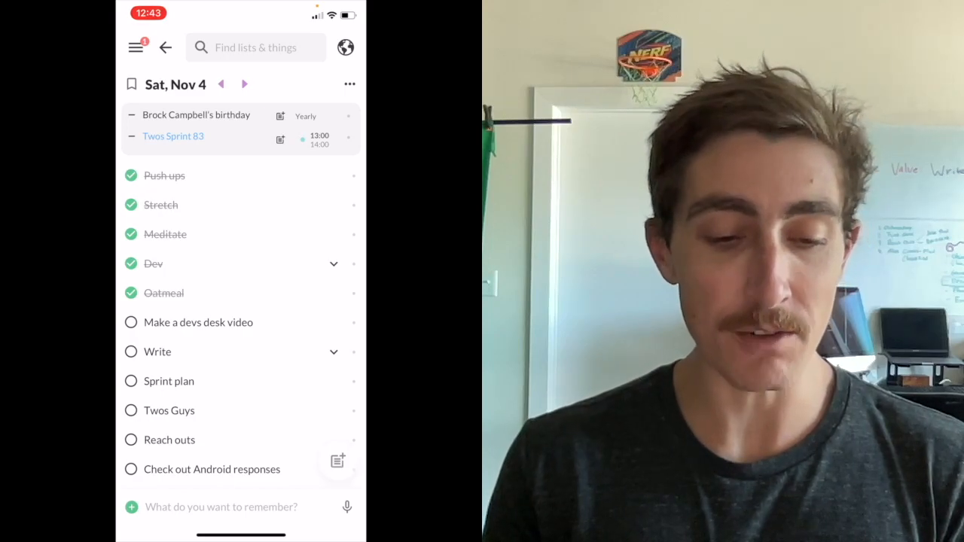
click(337, 461)
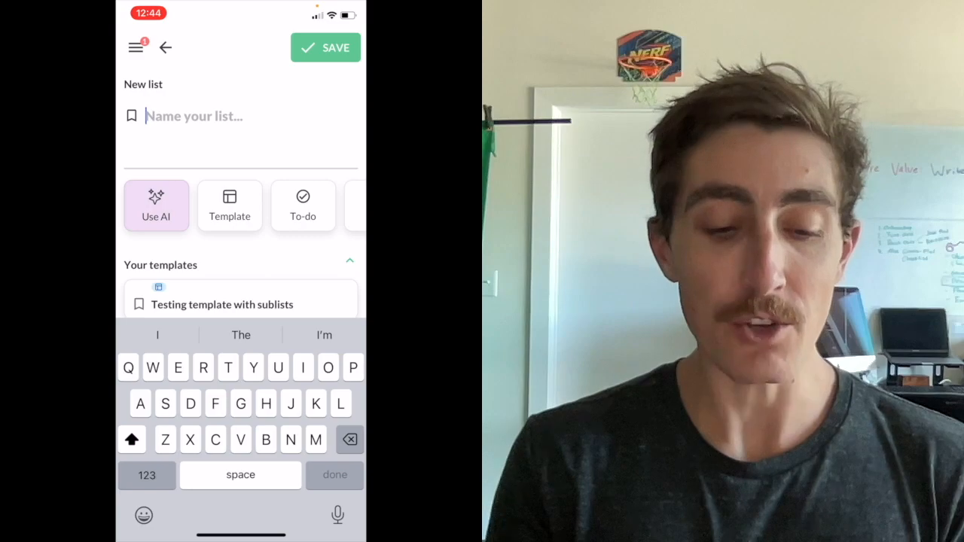
scroll(left, 3)
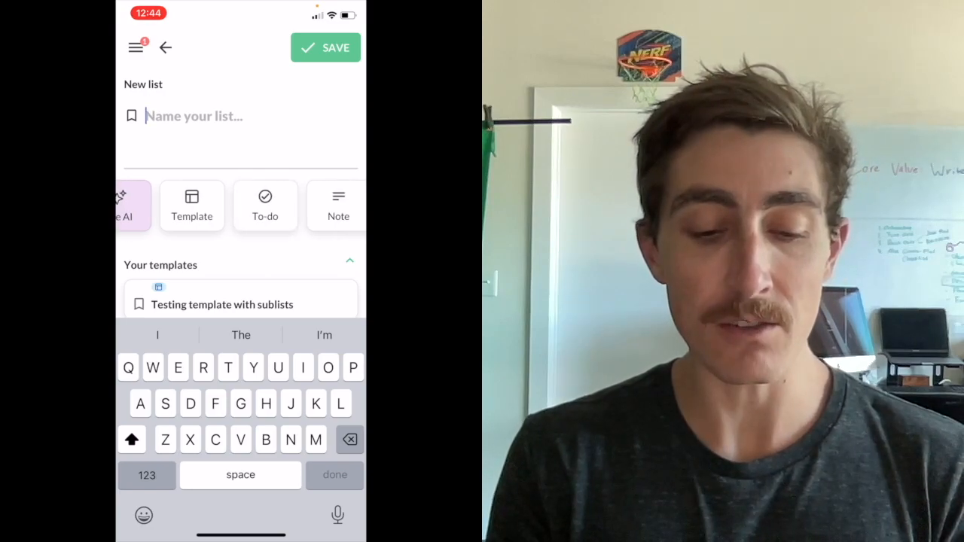
scroll(left, 3)
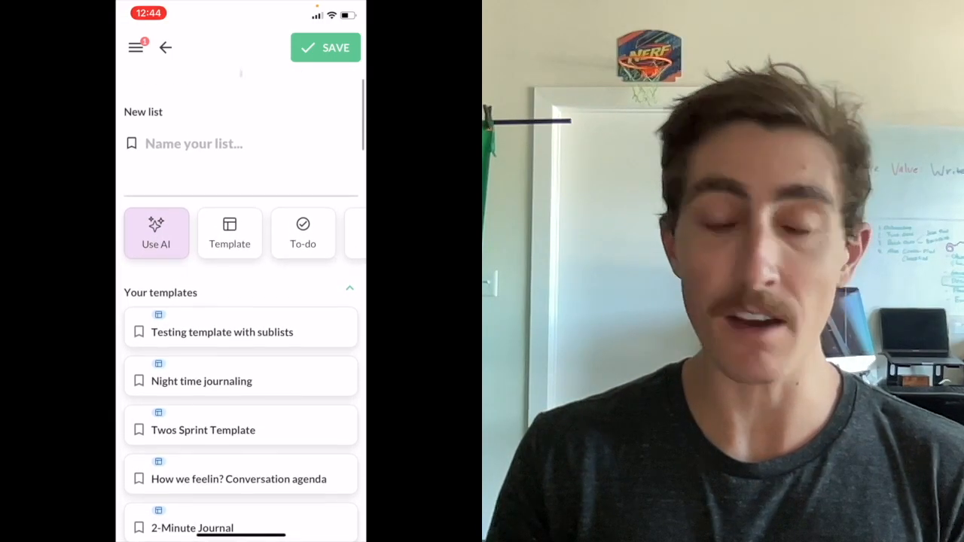
scroll(down, 3)
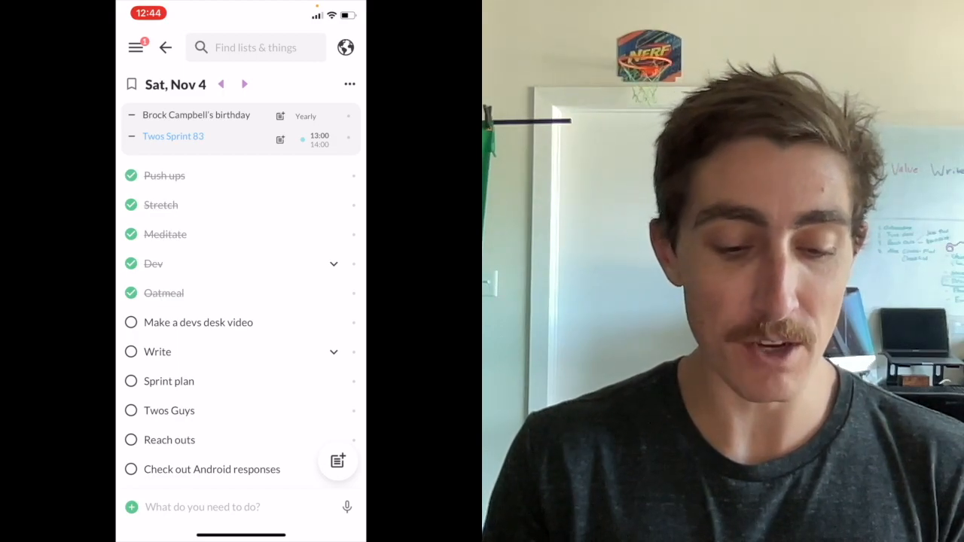
View the All lists overview, then return to the Sat, Nov 4 list
click(135, 47)
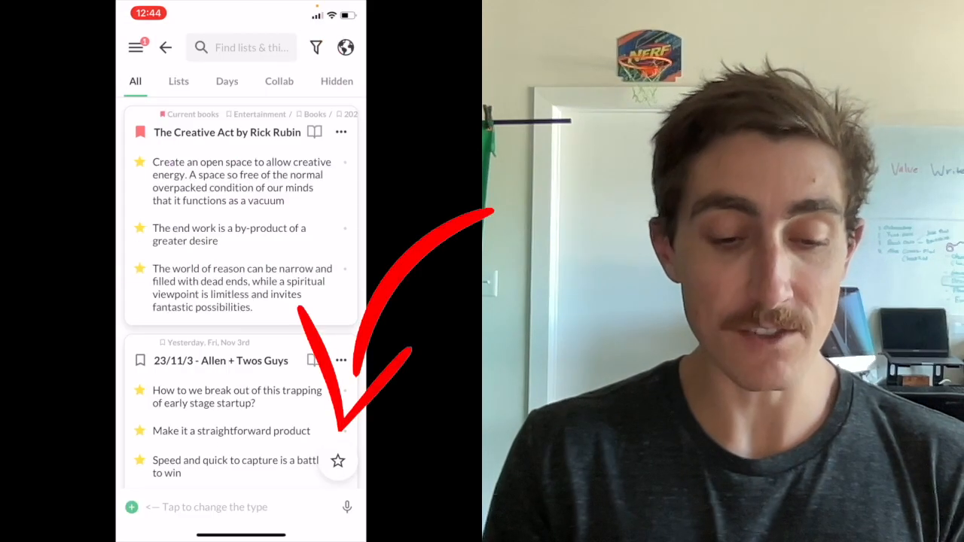
click(136, 47)
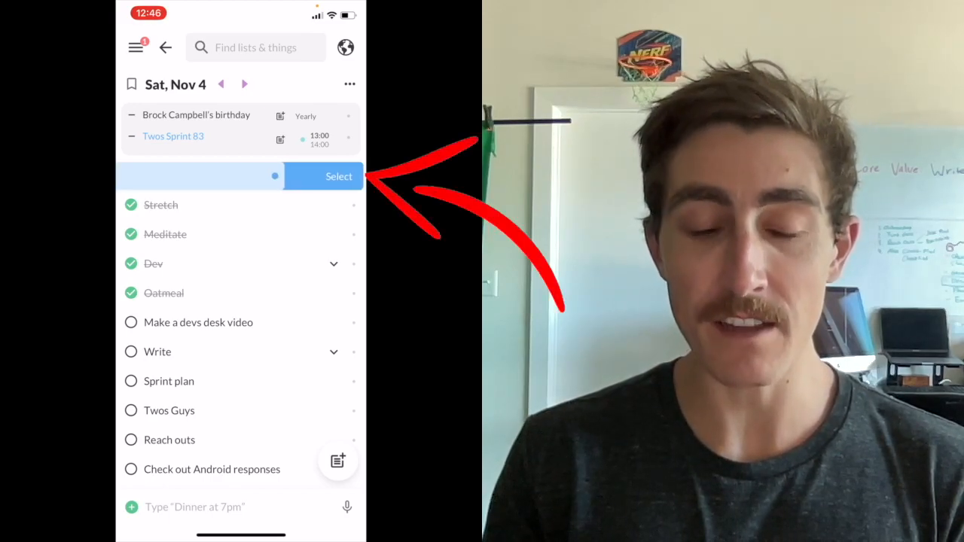
click(337, 176)
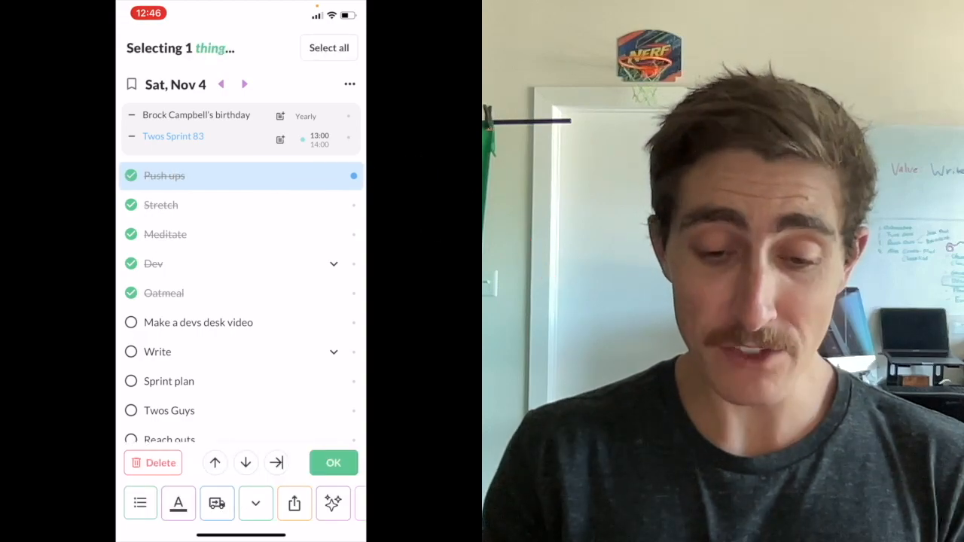
click(333, 463)
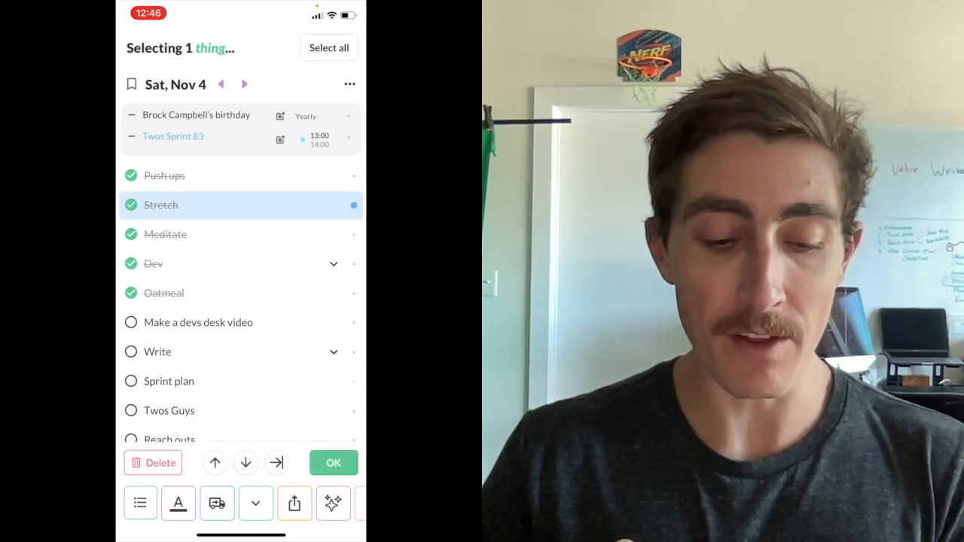
click(169, 381)
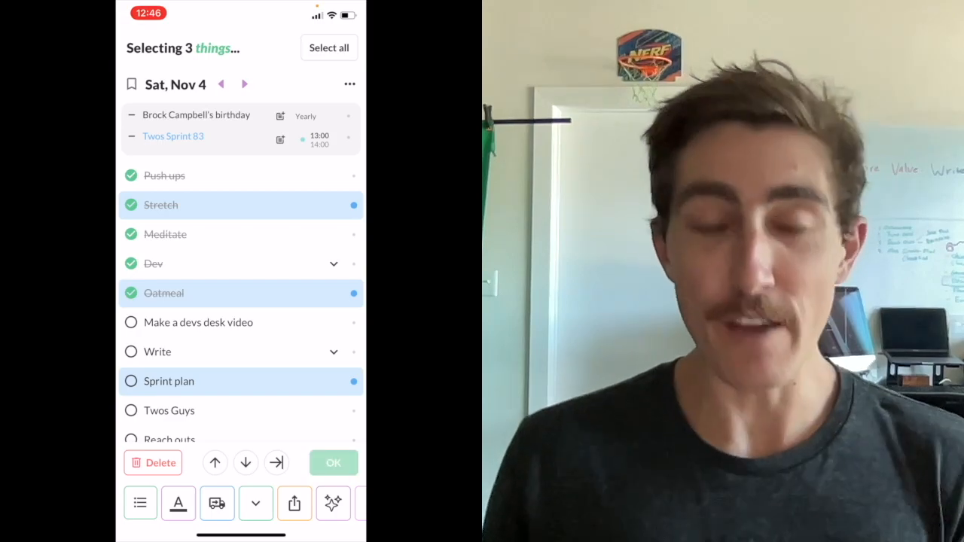
click(332, 463)
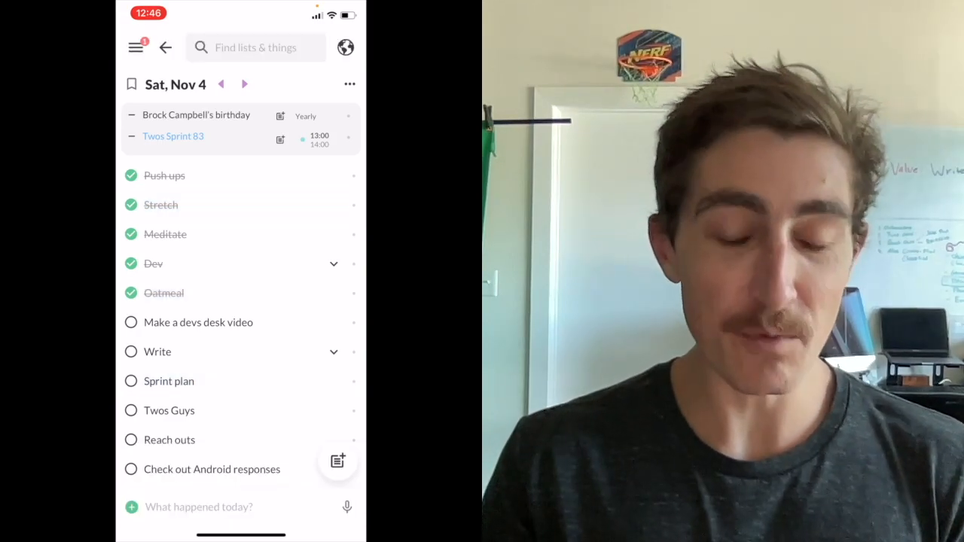
Show the side menu with bookmarks and dismiss the Invite share sheet
click(136, 47)
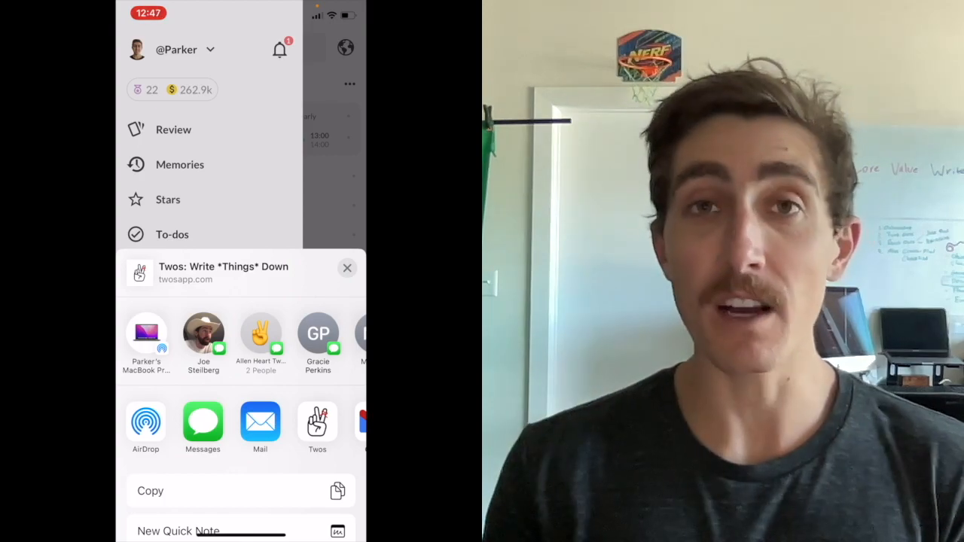
click(347, 268)
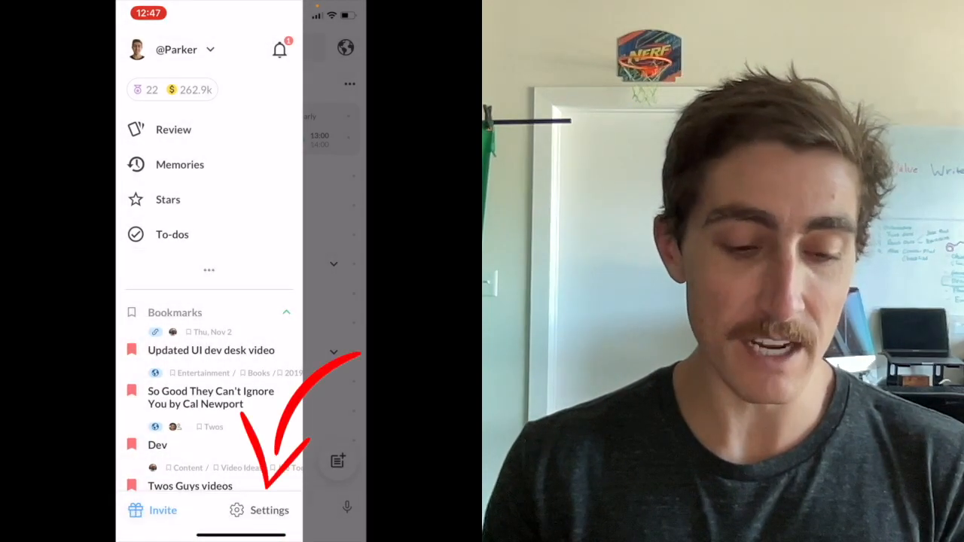
From the More menu, choose Week to show Oct 29–Nov 4, 2023
click(152, 509)
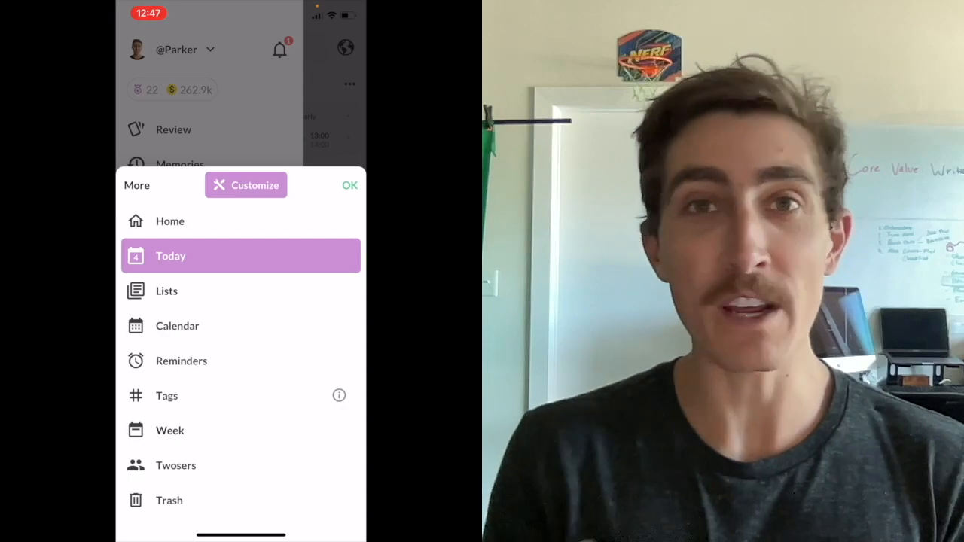
click(170, 430)
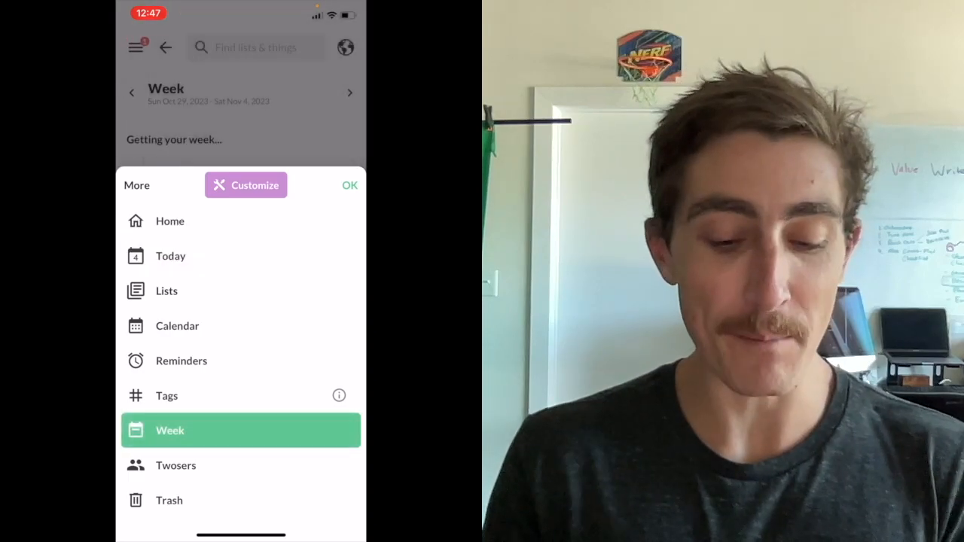
click(350, 185)
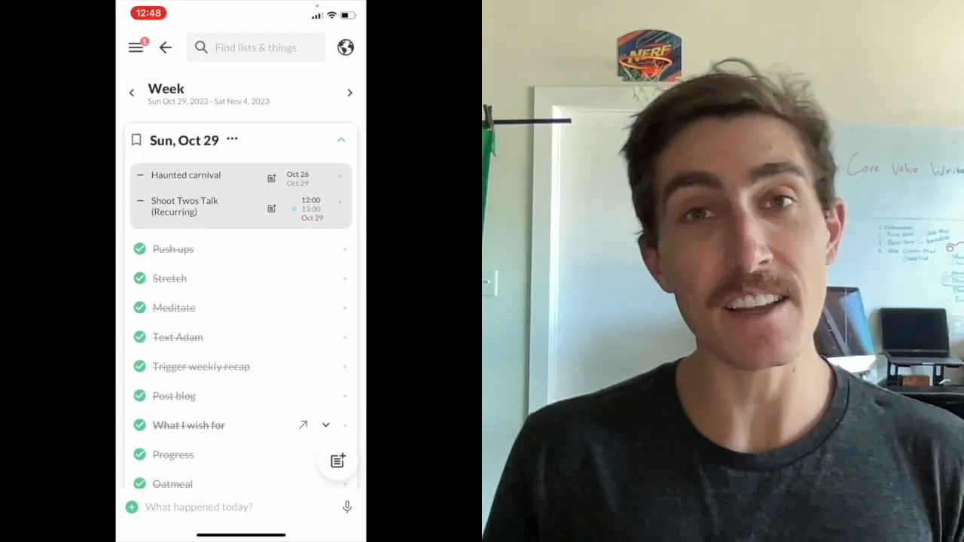